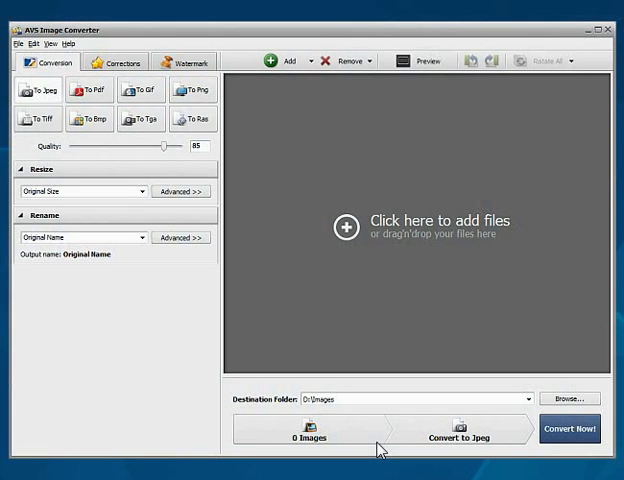
mouse_move(288, 60)
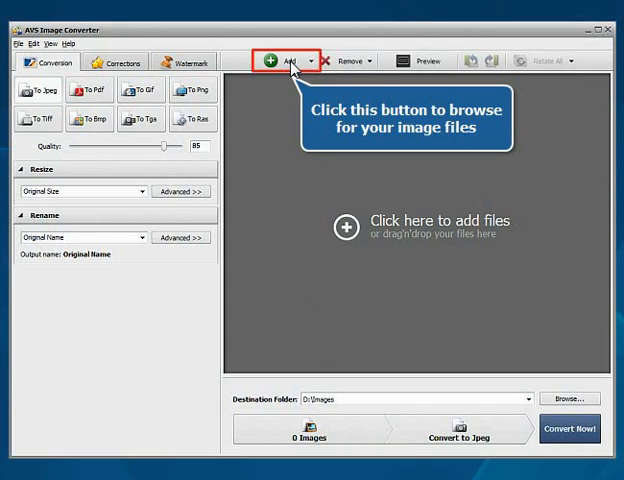
Step: Add all fifteen JPG images from the Images2 folder to the conversion list
left_click(276, 60)
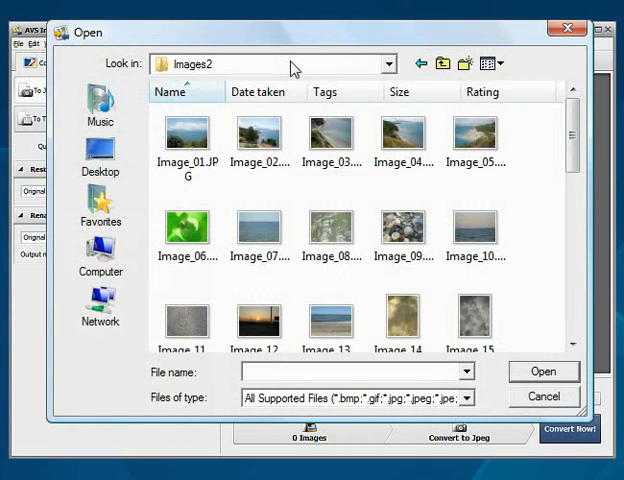
key("ctrl+a")
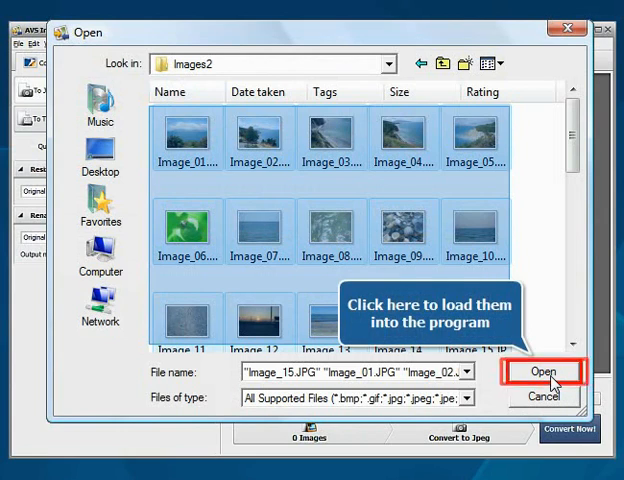
left_click(544, 372)
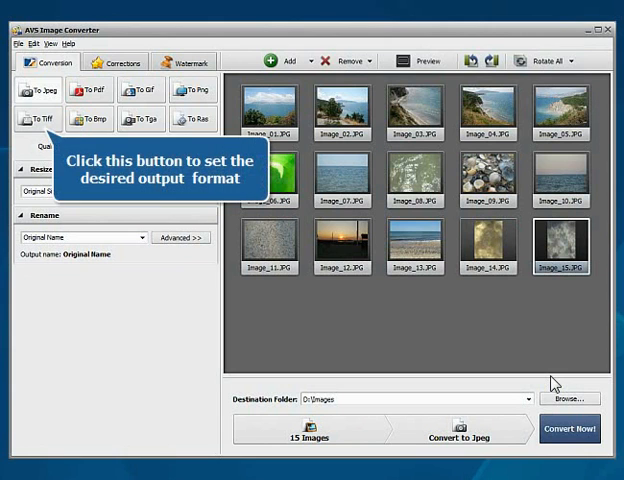
Step: Choose TIFF as the output format with No Compression
left_click(38, 116)
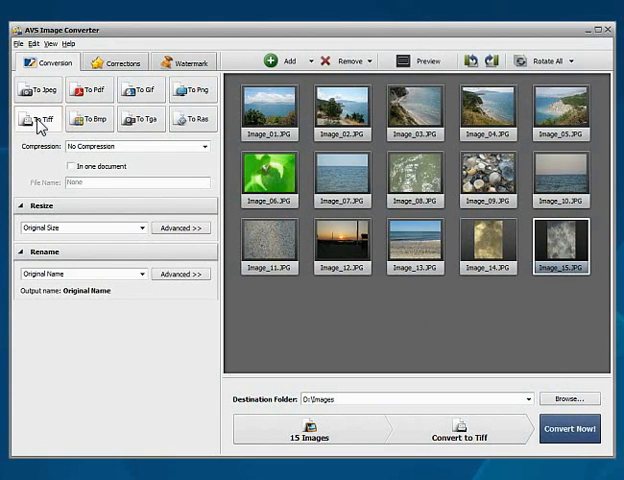
left_click(204, 146)
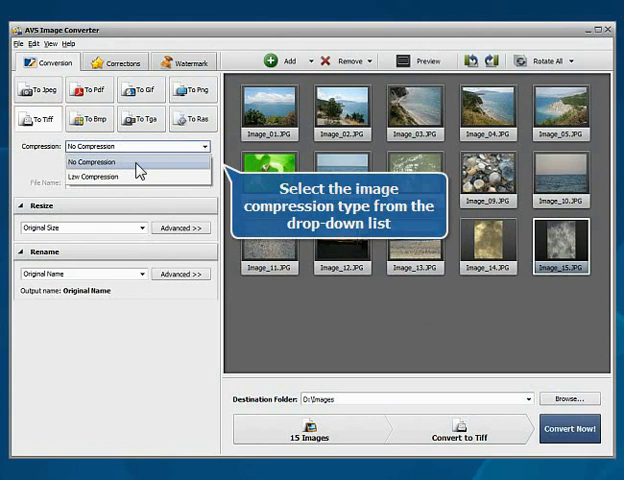
left_click(94, 160)
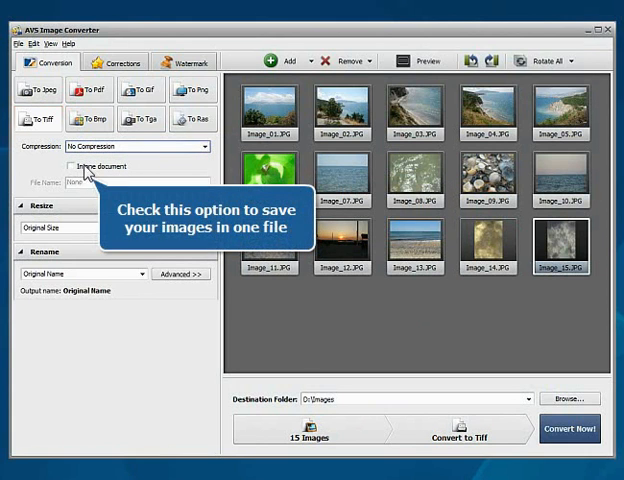